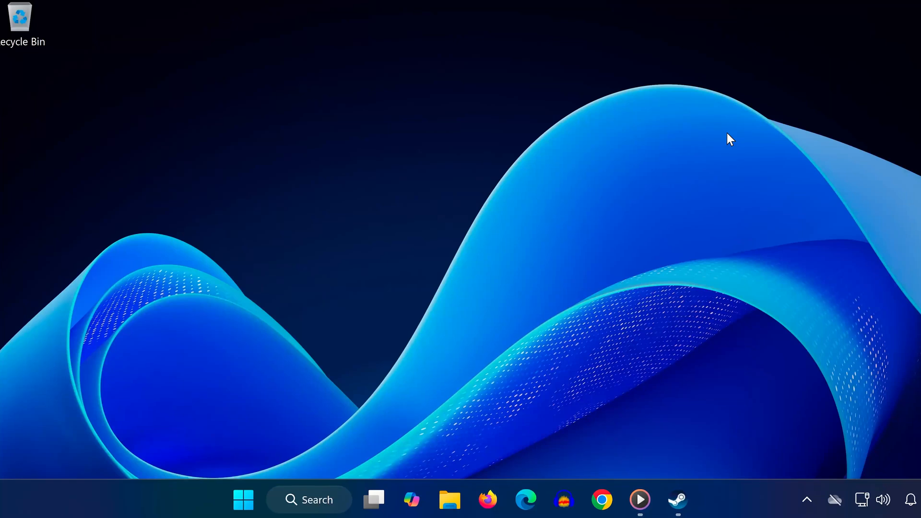
mouse_move(300, 357)
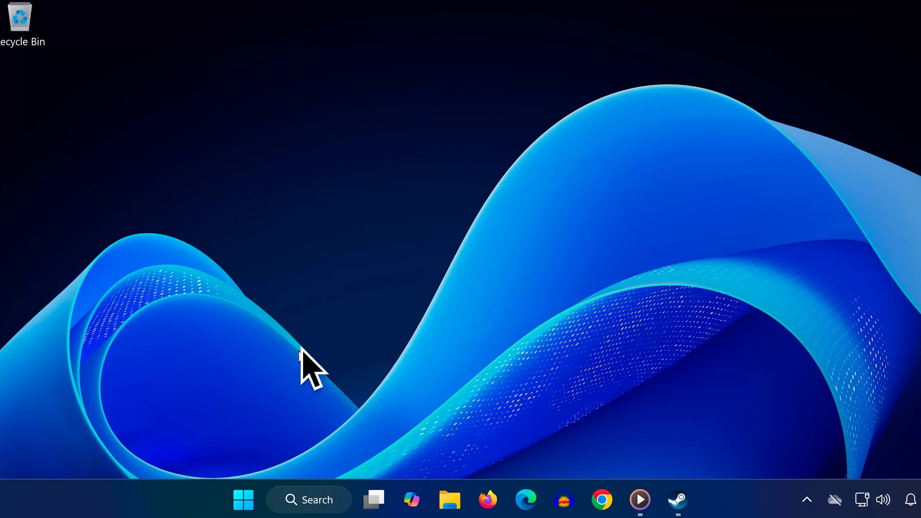
mouse_move(666, 319)
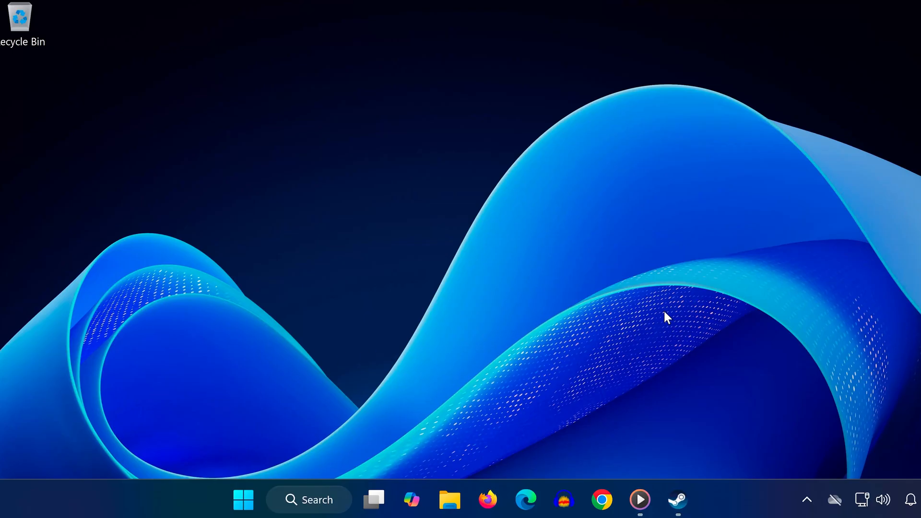
mouse_move(394, 376)
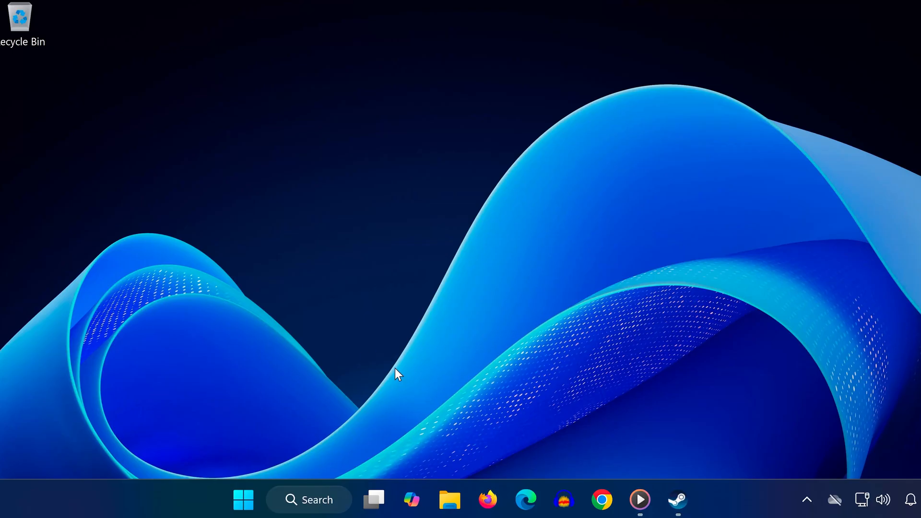
mouse_move(824, 480)
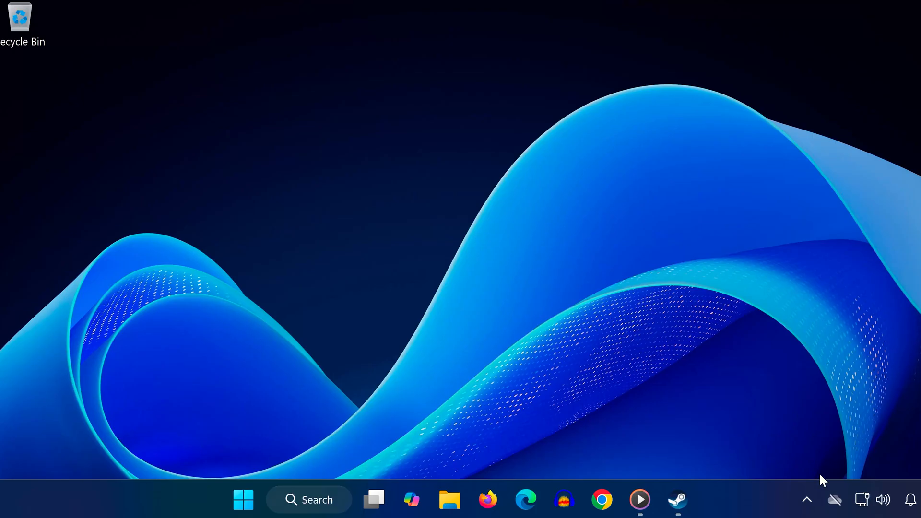
Exit Steam from its hidden system-tray icon so it no longer runs.
left_click(807, 500)
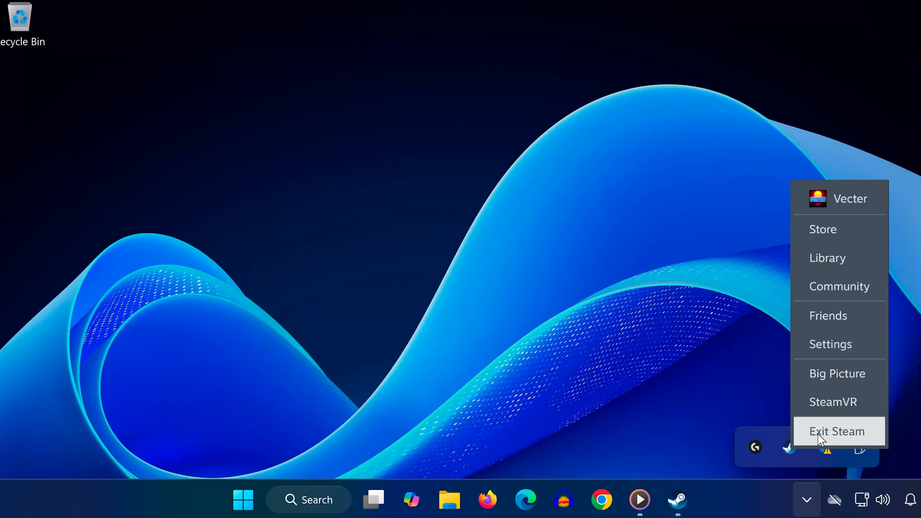
left_click(837, 432)
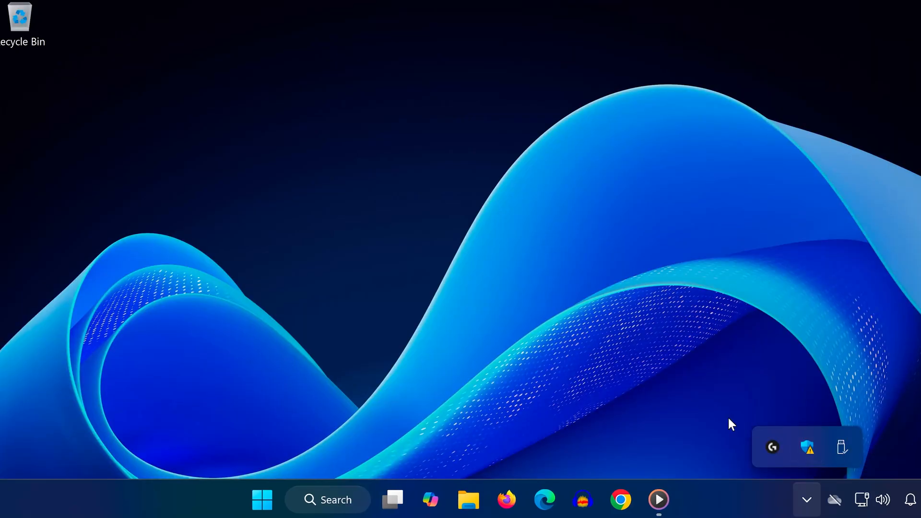
mouse_move(620, 424)
type("vpn settings")
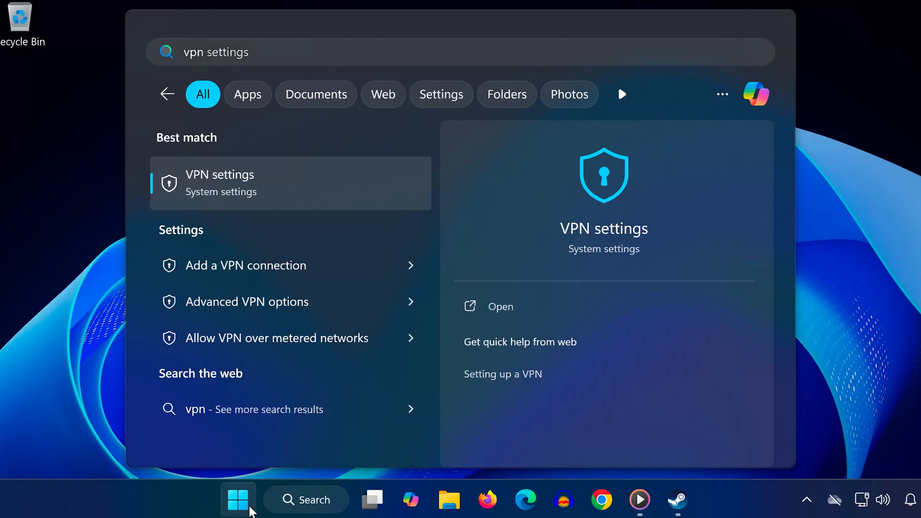
left_click(220, 182)
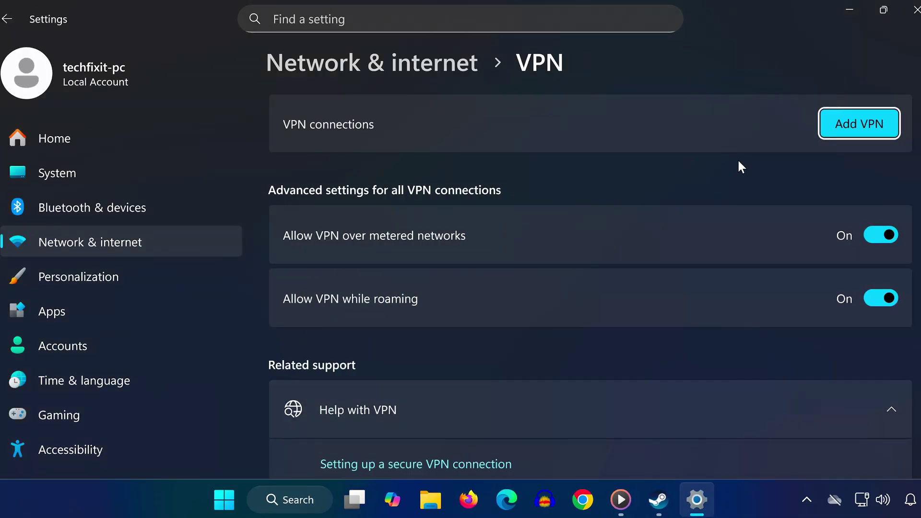
mouse_move(752, 234)
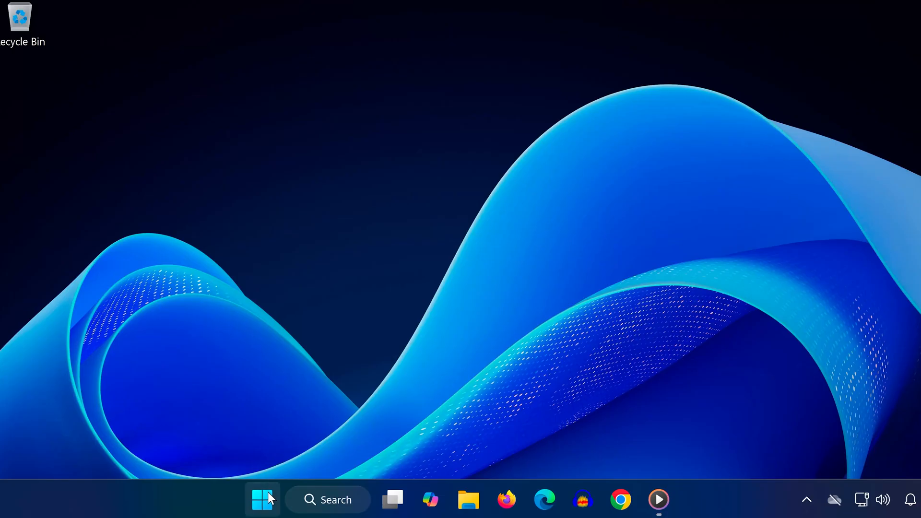
Navigate from %localappdata% into Steam's htmlcache Cache folder holding 927 cache files.
type("%localappdata%")
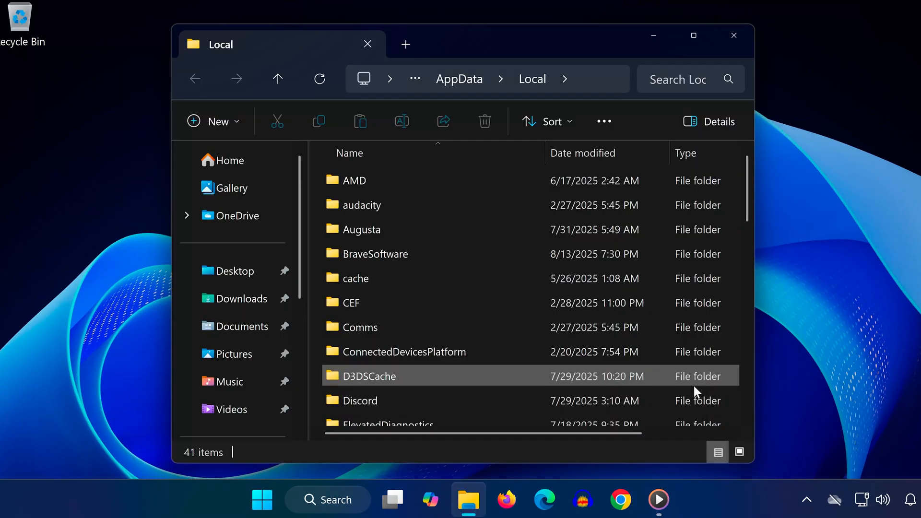
scroll("down", 3)
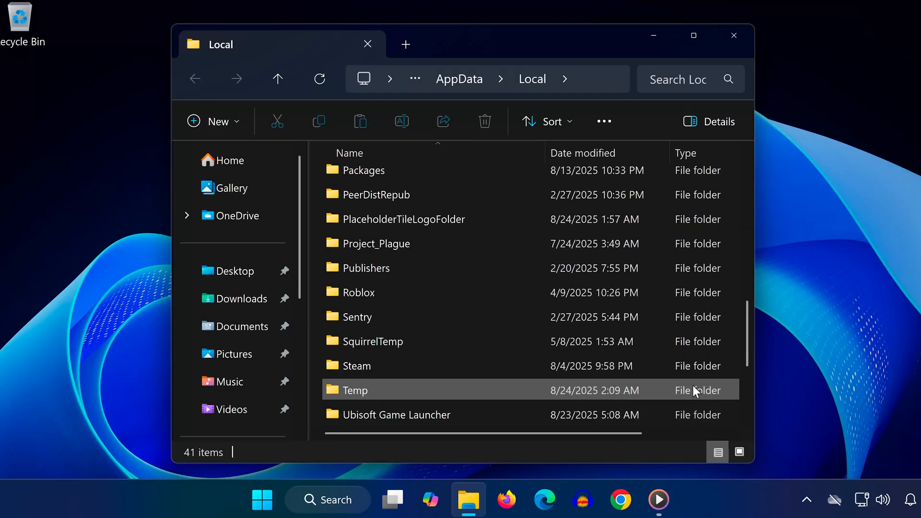
double_click(357, 365)
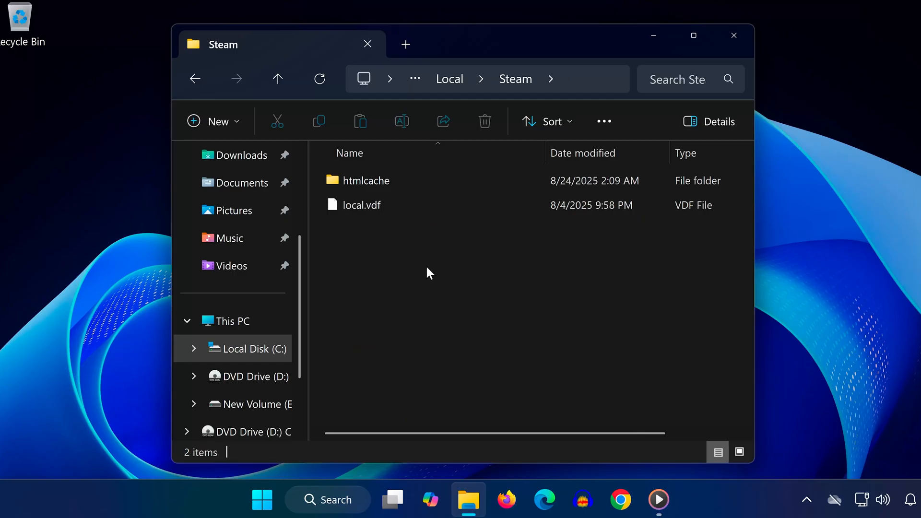
double_click(367, 180)
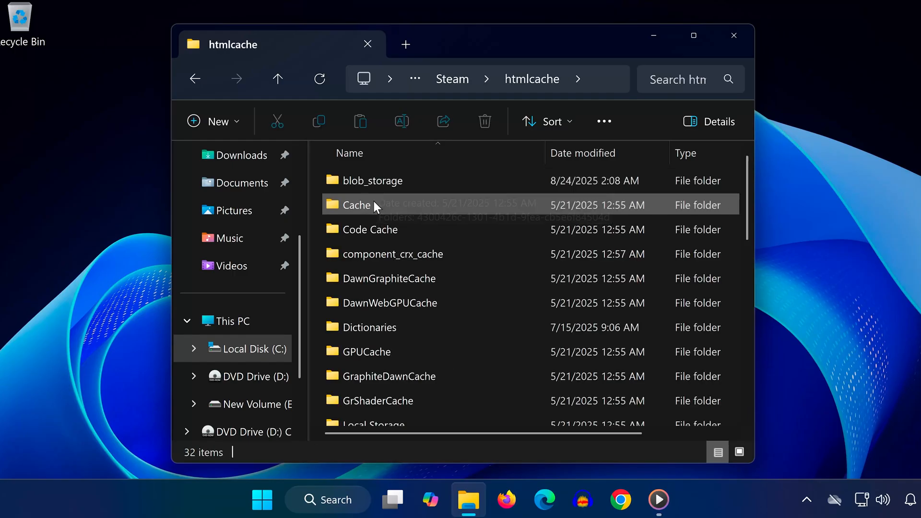
double_click(357, 205)
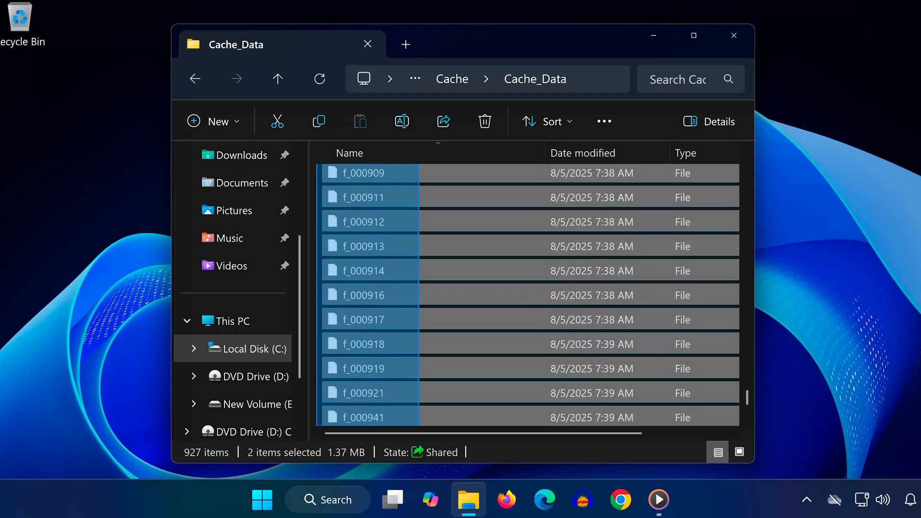
Select all 927 files in Cache_Data and send them to the Recycle Bin.
key("ctrl+a")
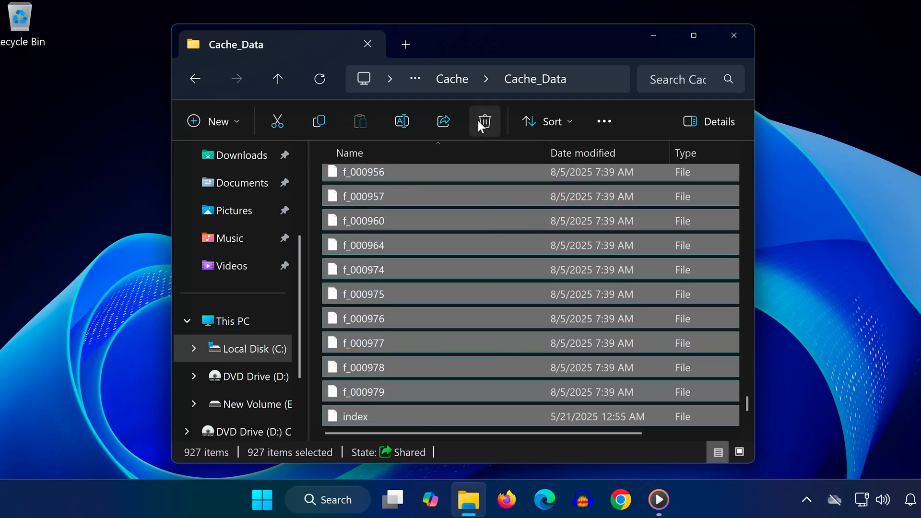
left_click(484, 122)
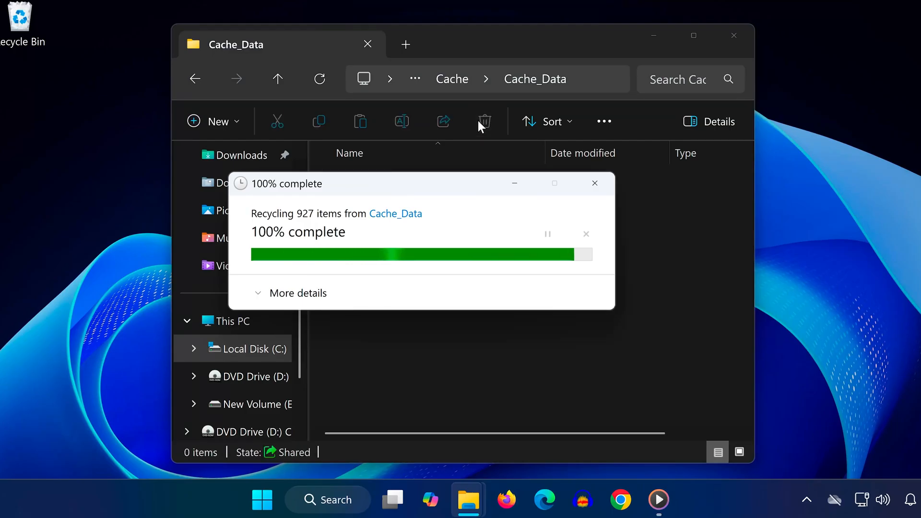
left_click(595, 183)
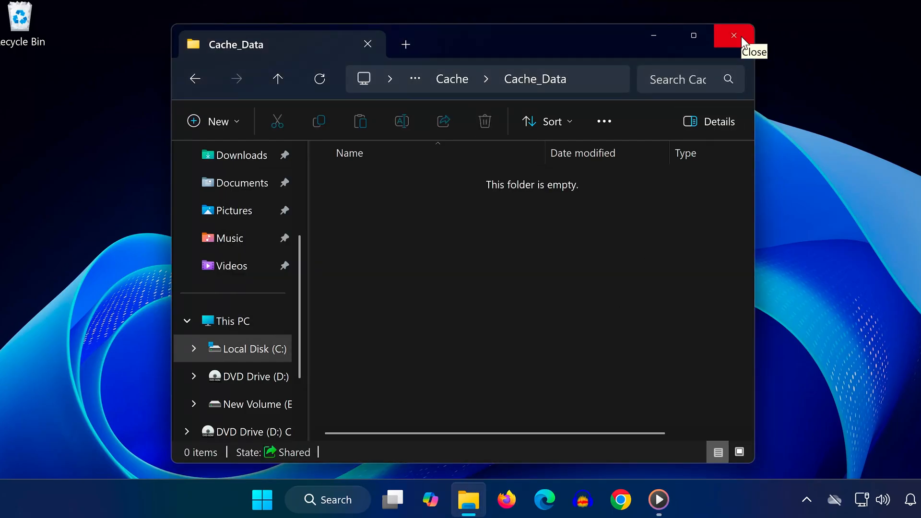
Close File Explorer, briefly showing and dismissing the Start pinned apps list.
left_click(734, 34)
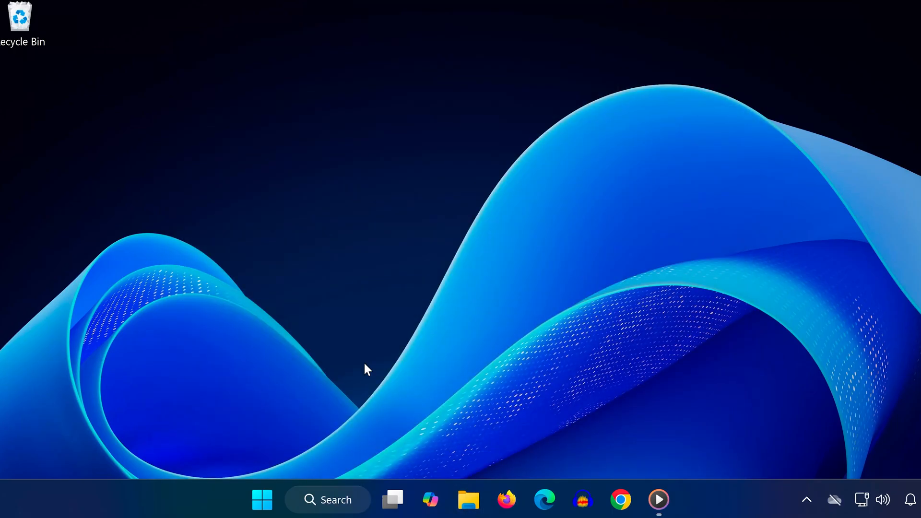
left_click(263, 513)
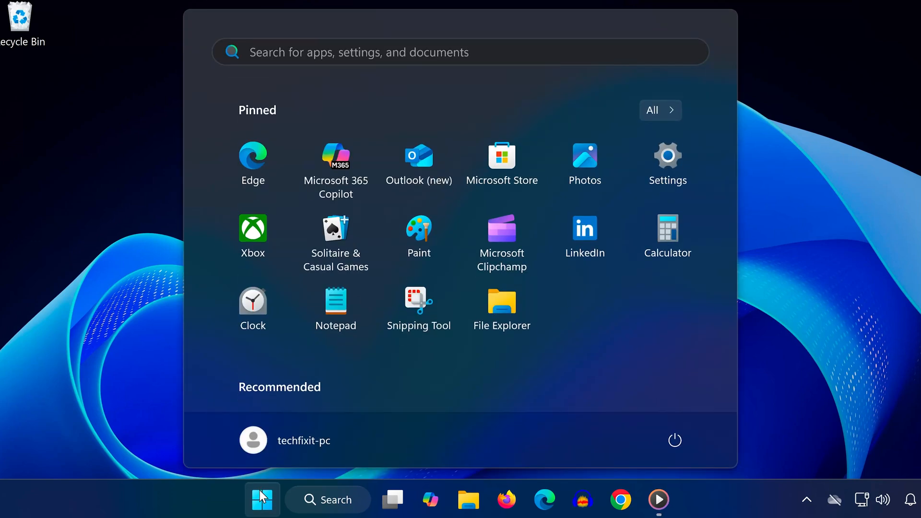
left_click(263, 514)
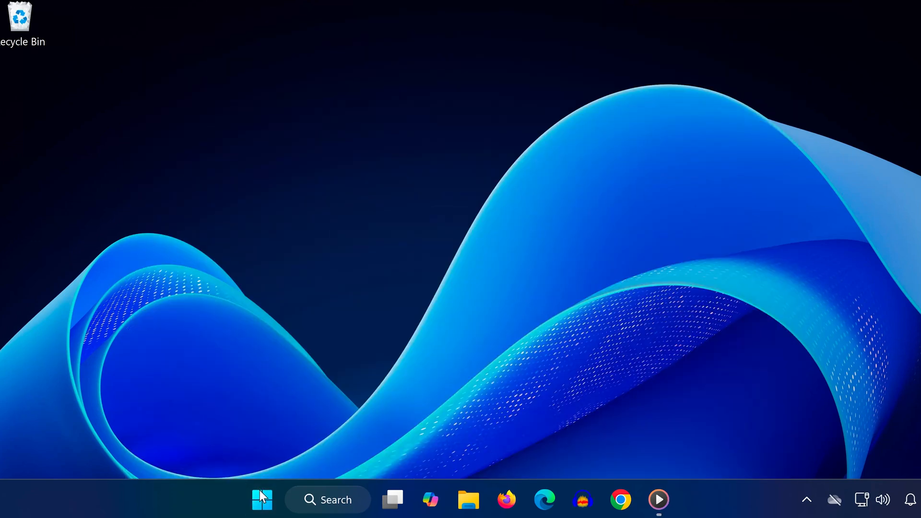